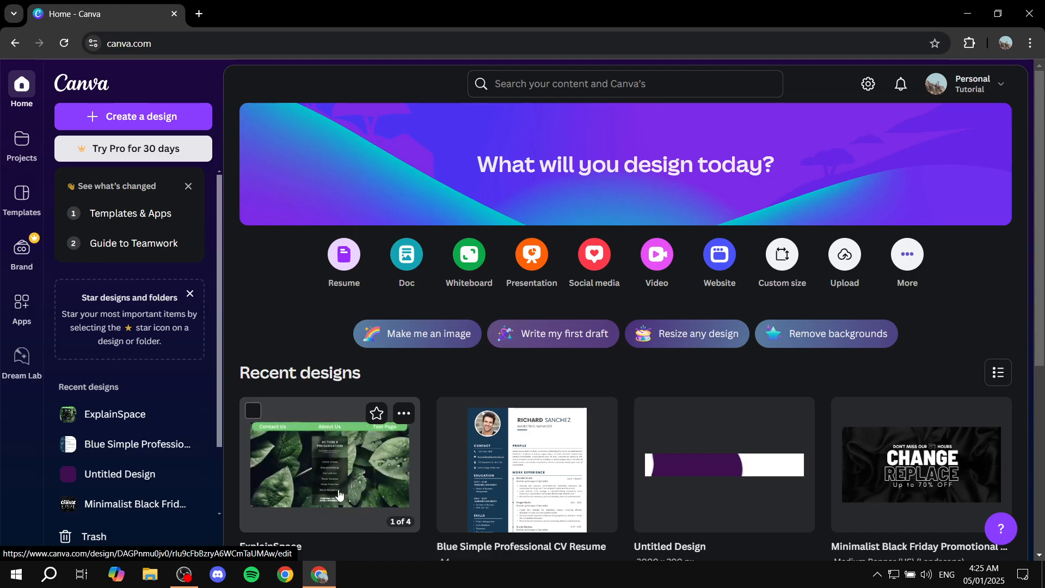
# Step: Open the ExplainSpace website from recent designs and enable editing of the published design
pyautogui.click(330, 464)
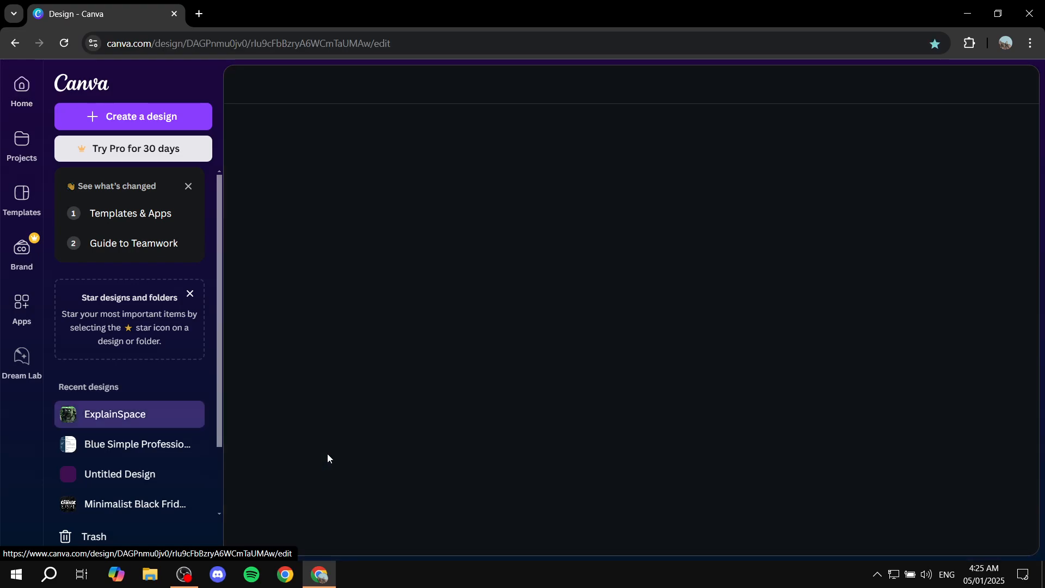
pyautogui.click(115, 413)
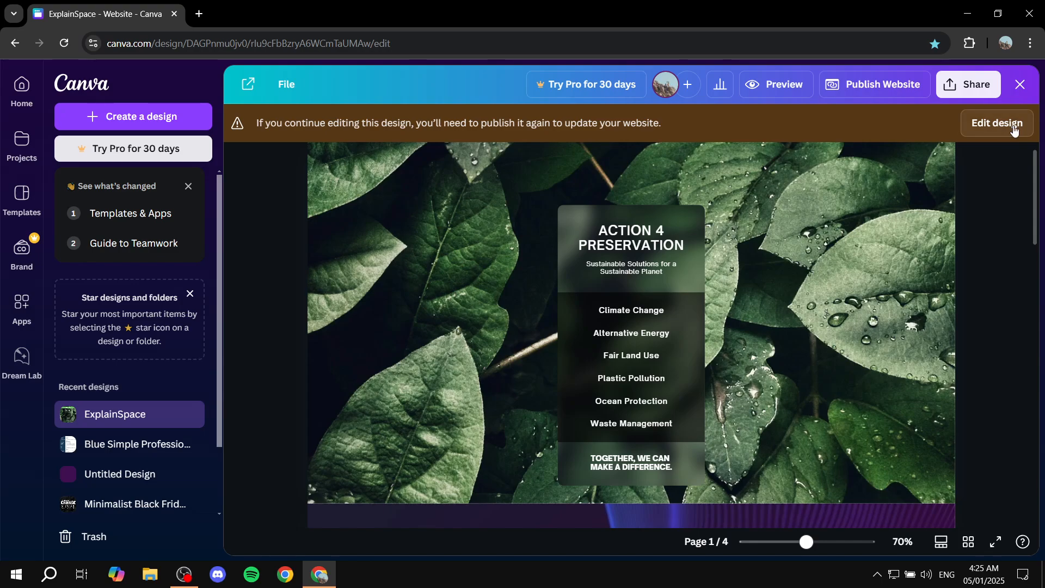
pyautogui.click(995, 124)
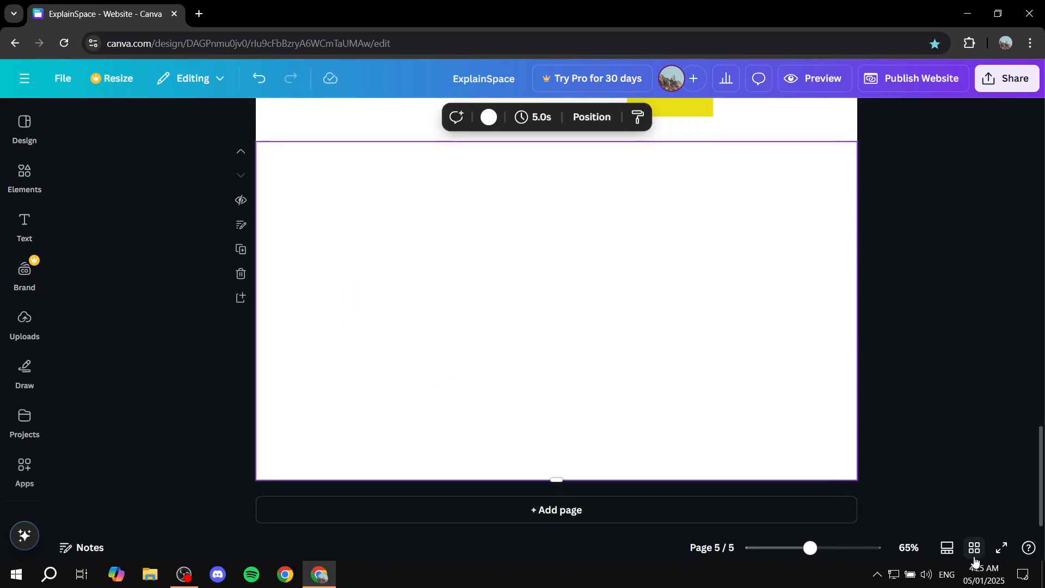
# Step: In the pages grid view, title the fifth website page 'Gallery'
pyautogui.click(973, 547)
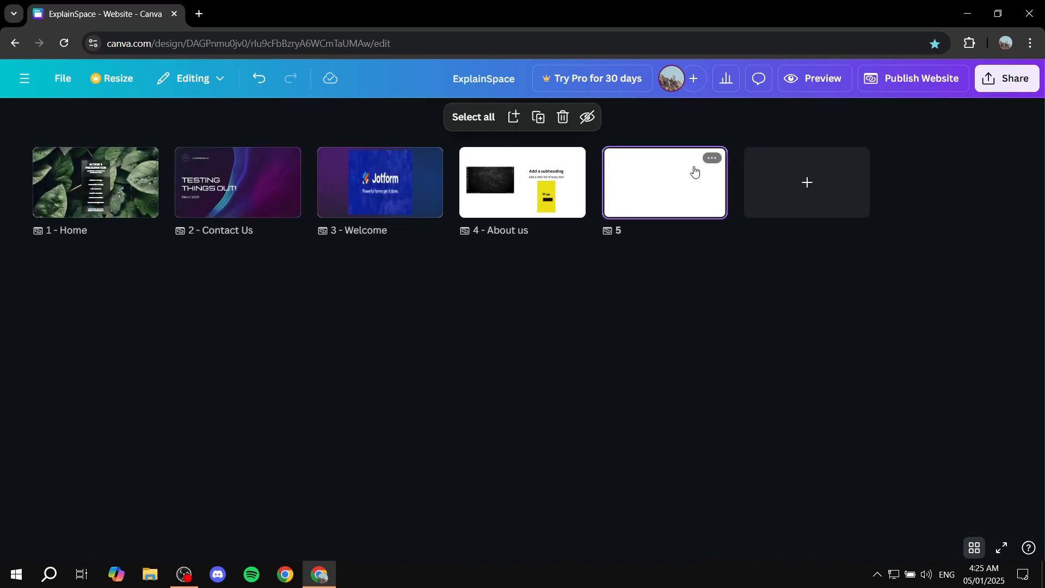
pyautogui.click(711, 158)
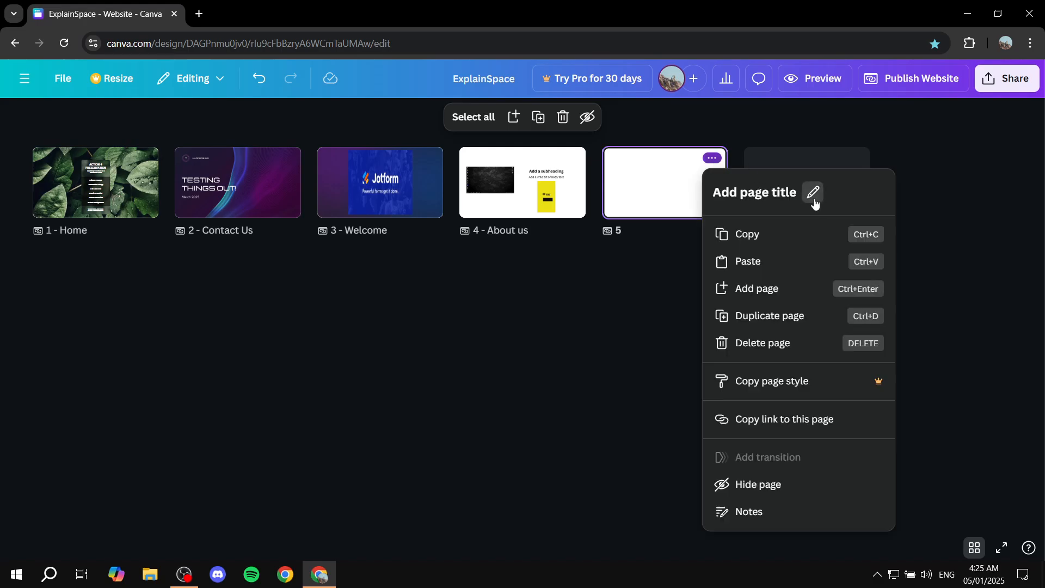
pyautogui.write('Ga')
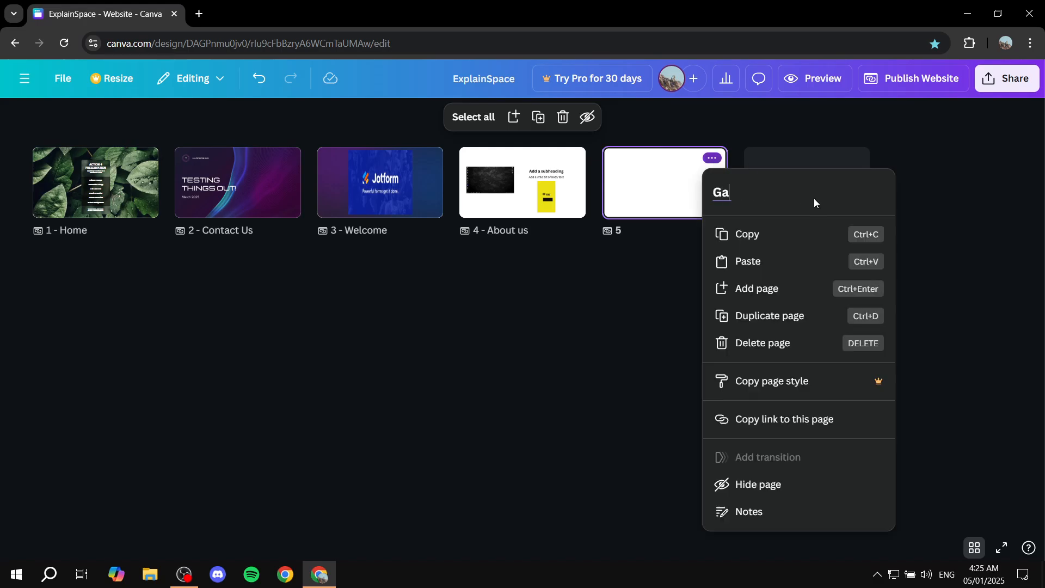
pyautogui.write('llery')
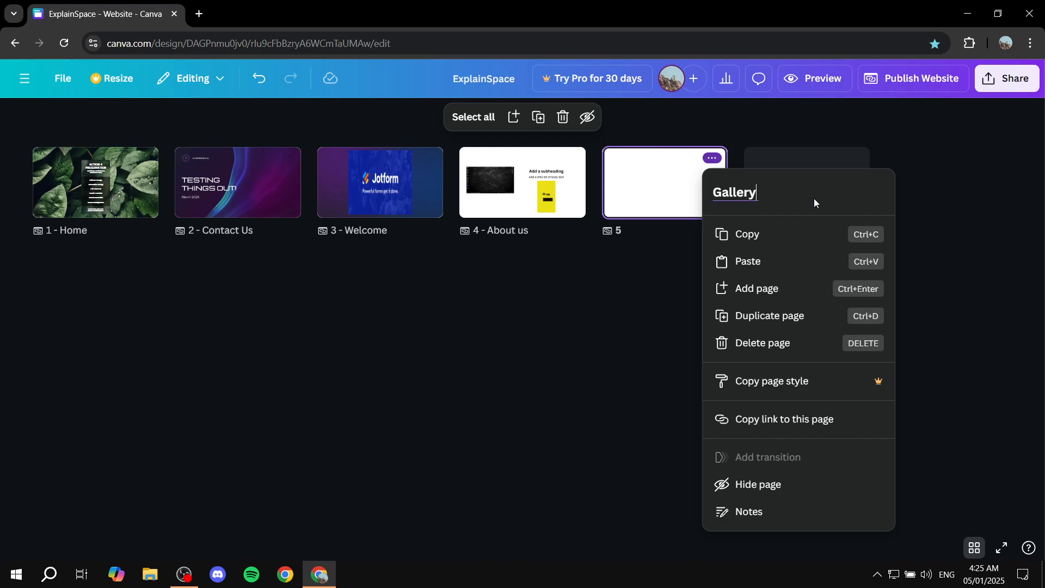
pyautogui.click(702, 287)
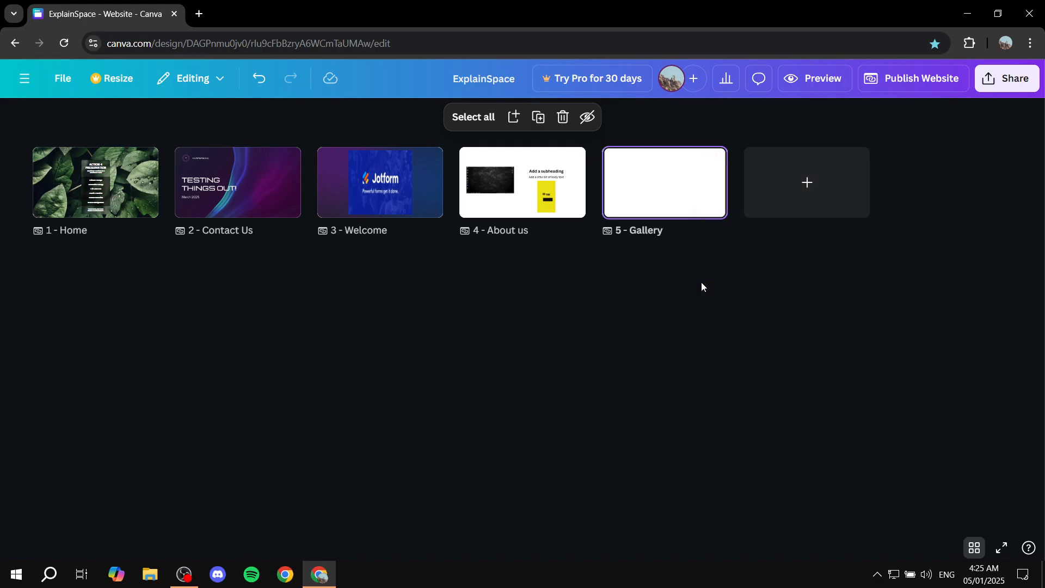
# Step: Back in the page editor, search Elements for 'Gallery' and filter to Frames
pyautogui.click(945, 547)
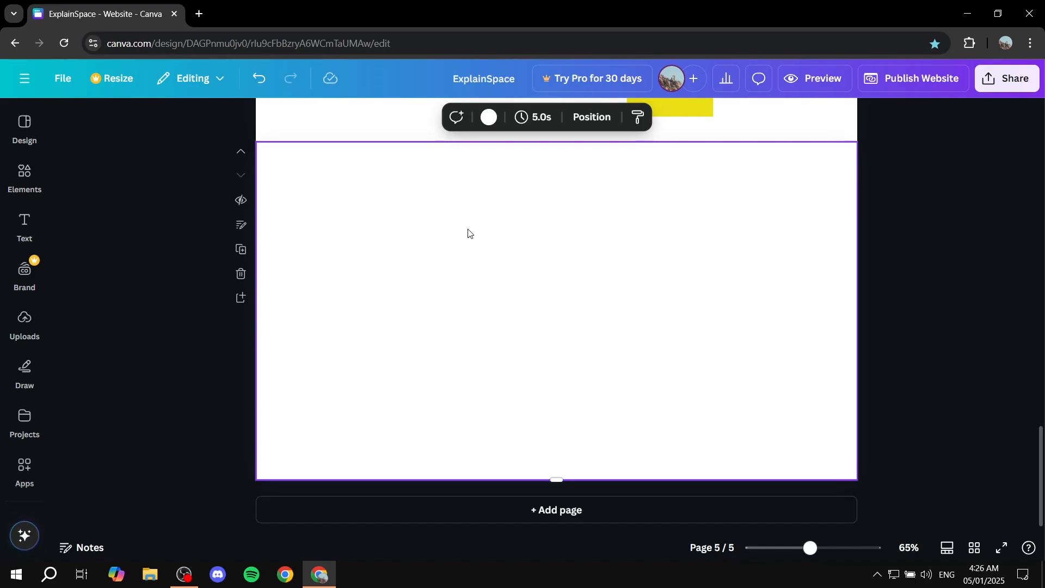
pyautogui.moveTo(122, 305)
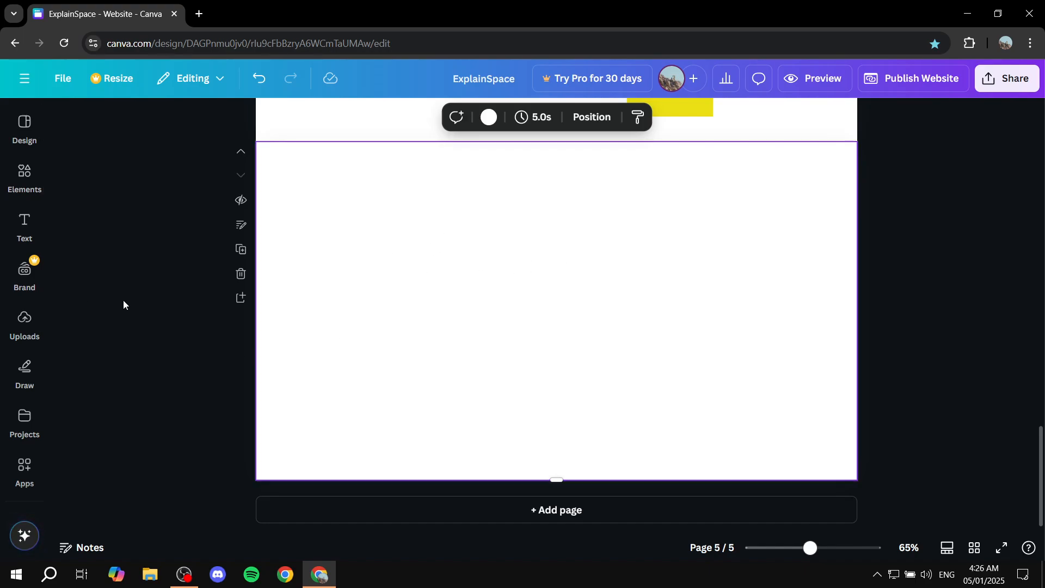
pyautogui.moveTo(42, 188)
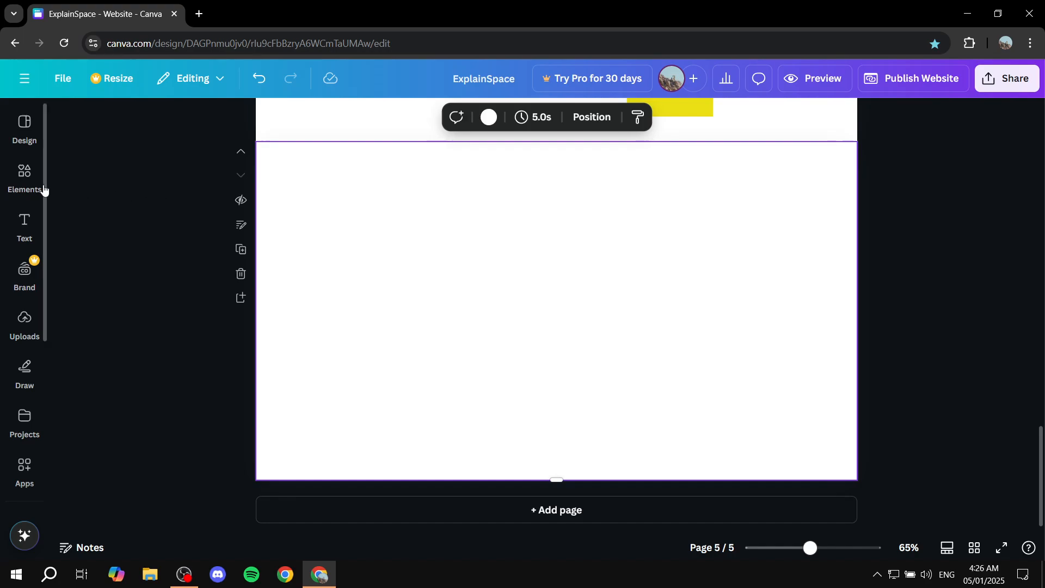
pyautogui.click(24, 174)
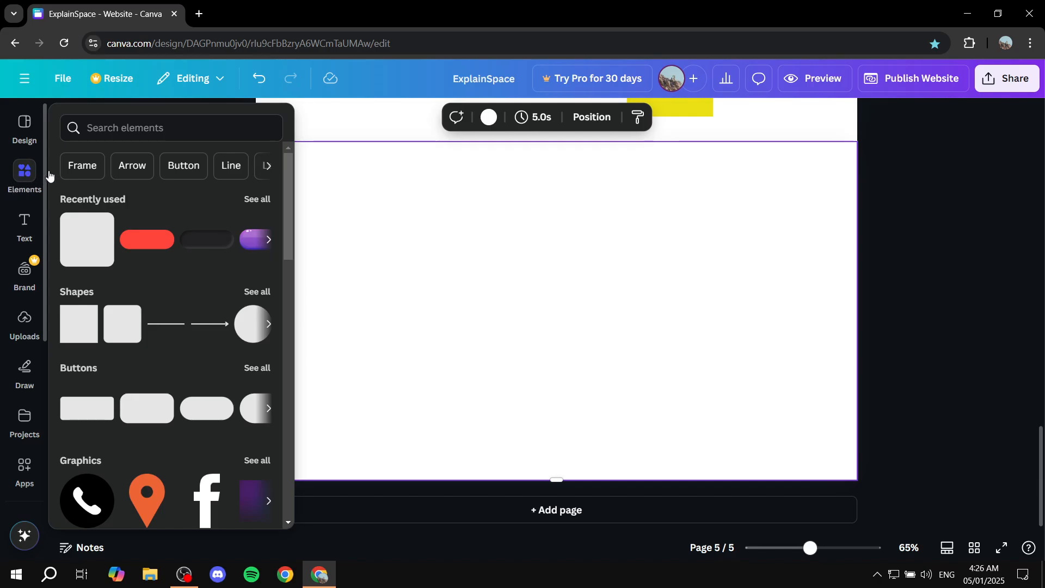
pyautogui.write('G')
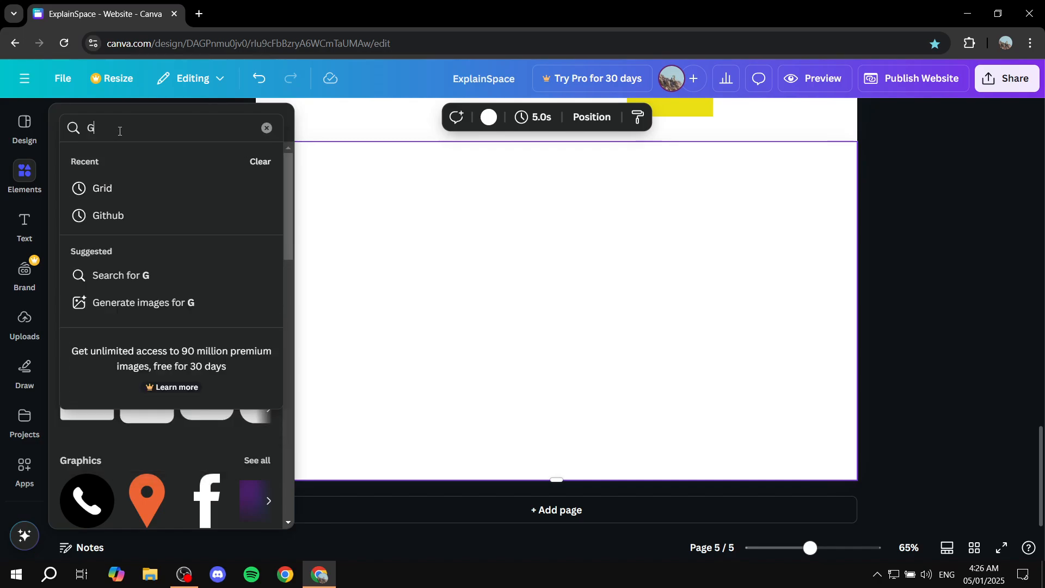
pyautogui.write('allery')
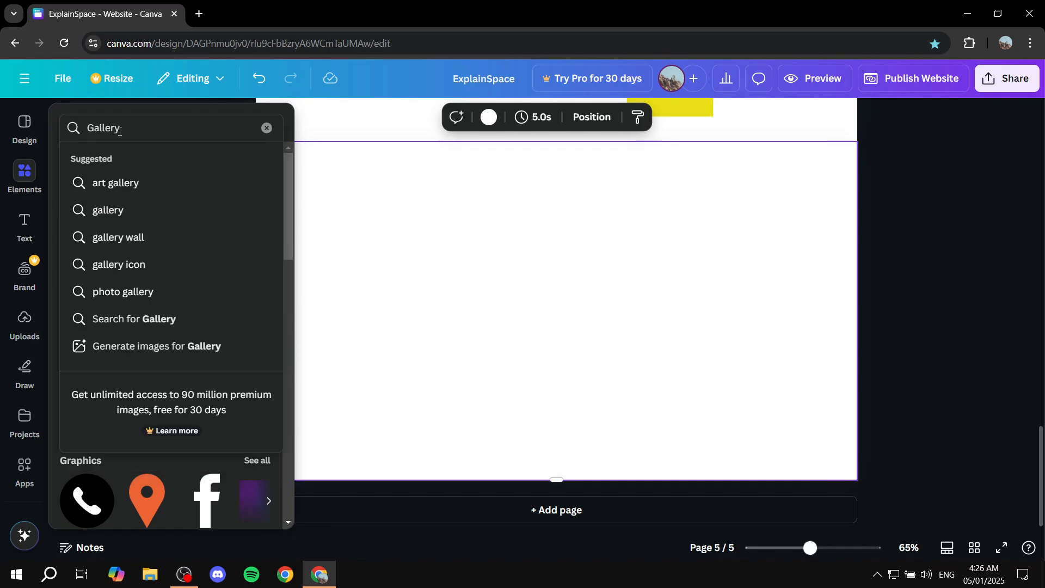
pyautogui.press('Enter')
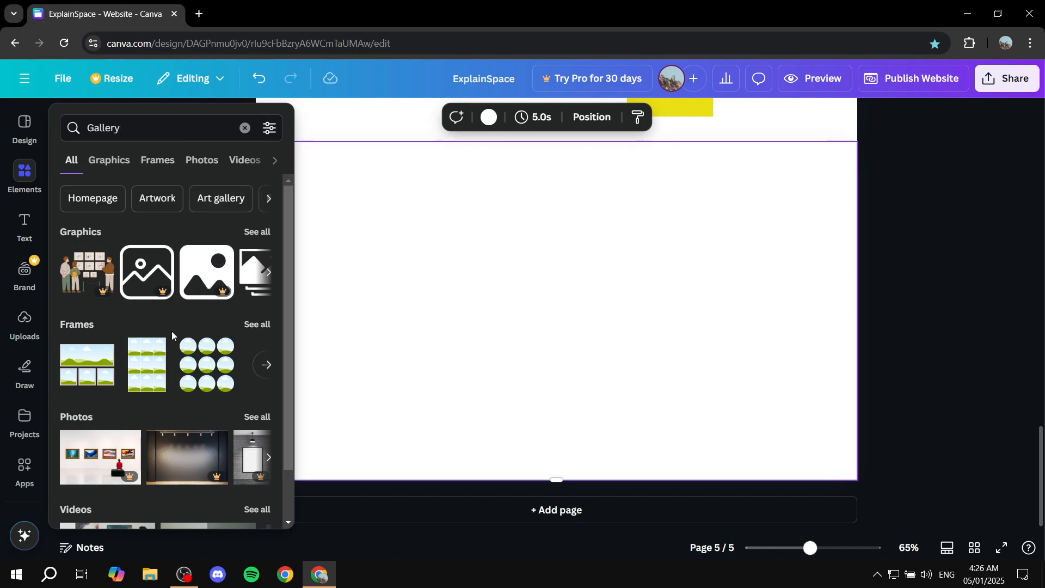
pyautogui.click(158, 160)
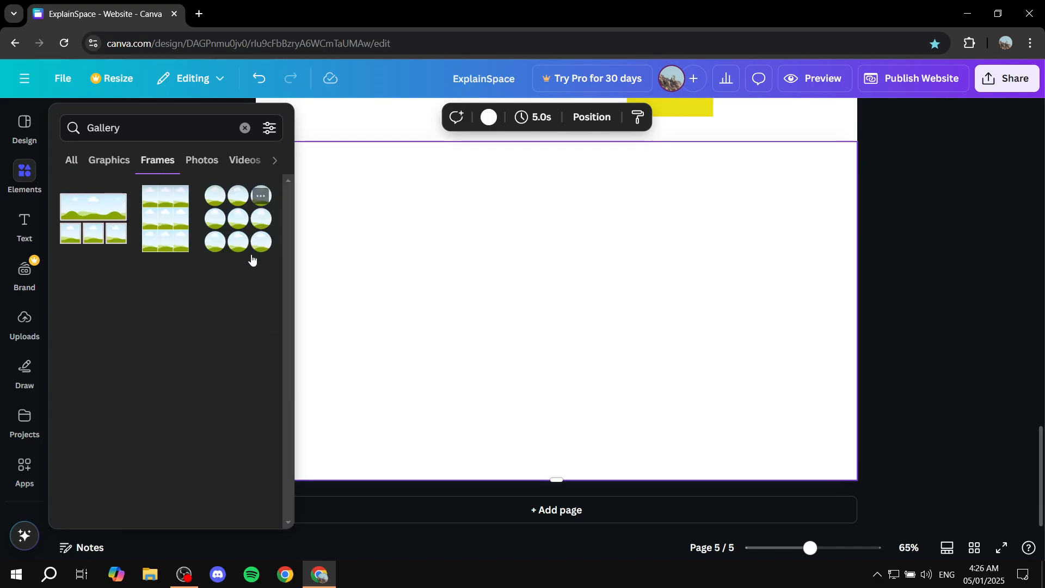
pyautogui.click(237, 218)
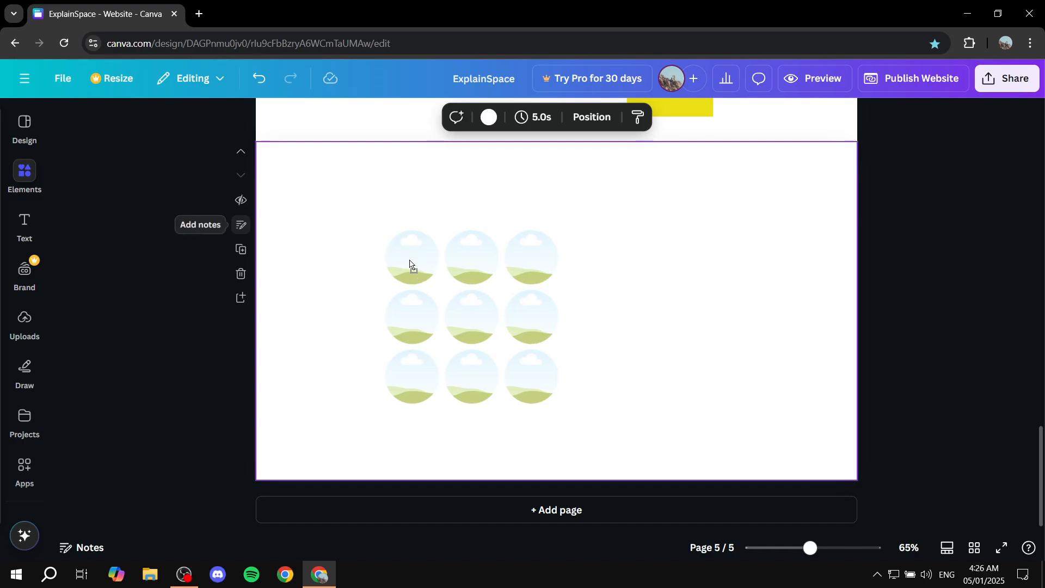
pyautogui.moveTo(558, 399); pyautogui.dragTo(588, 433)
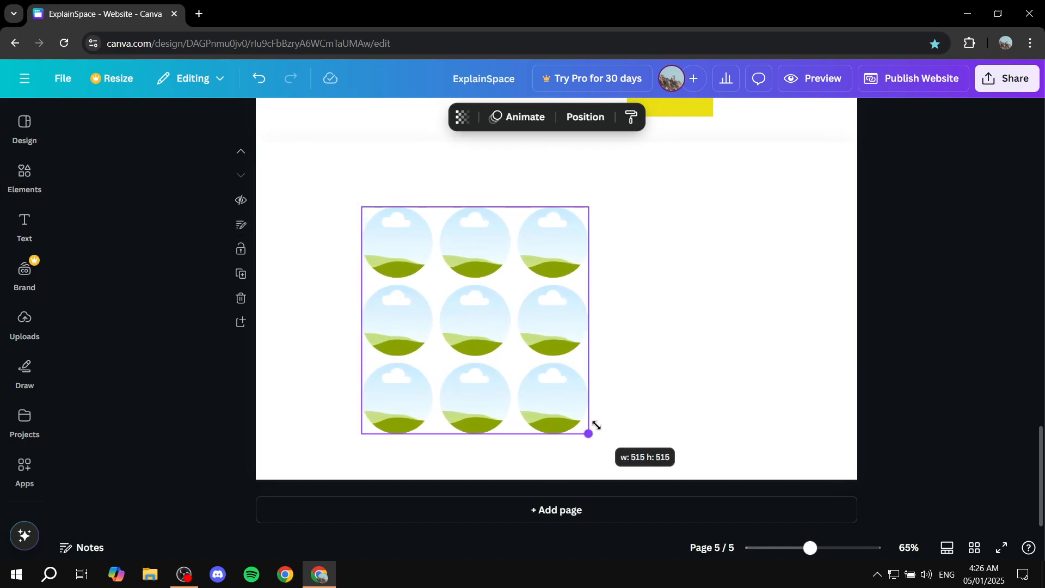
pyautogui.moveTo(588, 433); pyautogui.dragTo(543, 425)
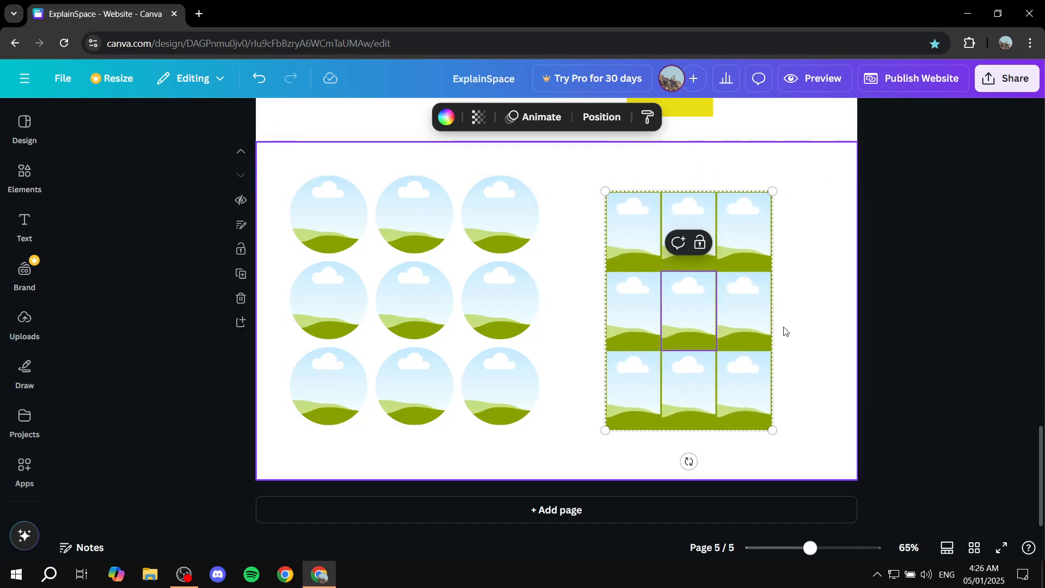
pyautogui.moveTo(773, 430); pyautogui.dragTo(796, 464)
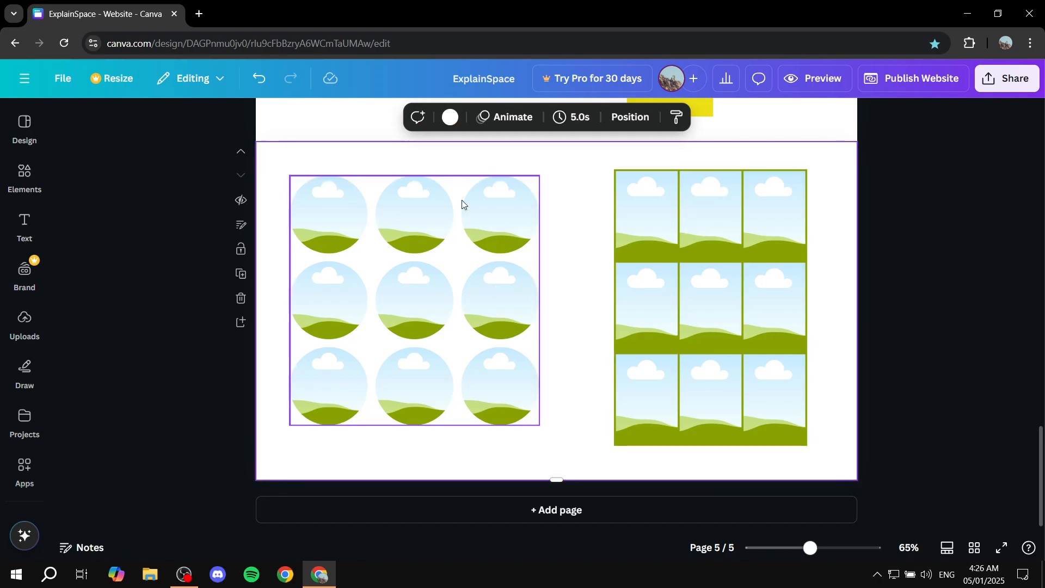
pyautogui.moveTo(413, 307)
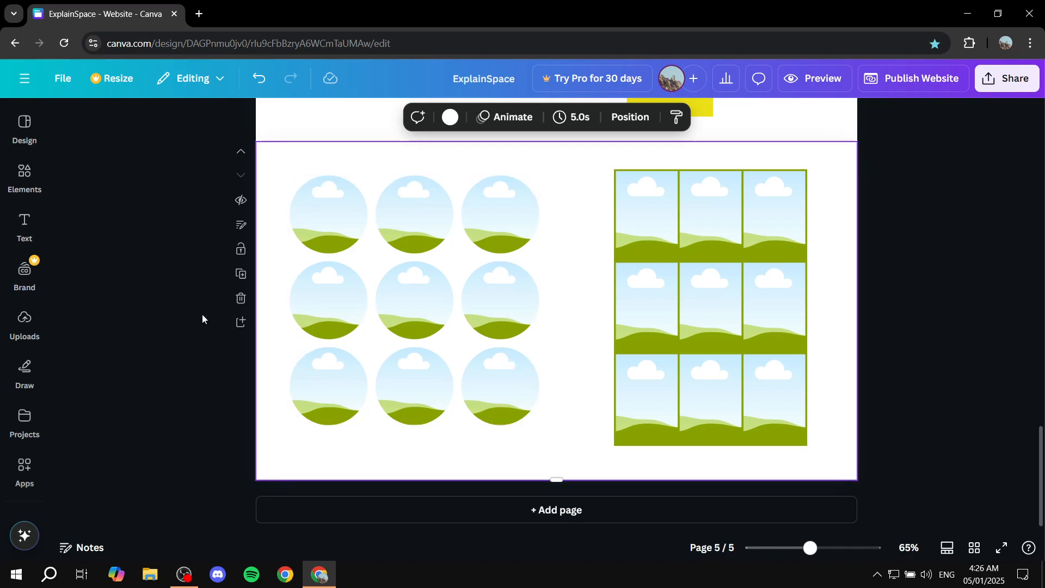
pyautogui.moveTo(154, 325)
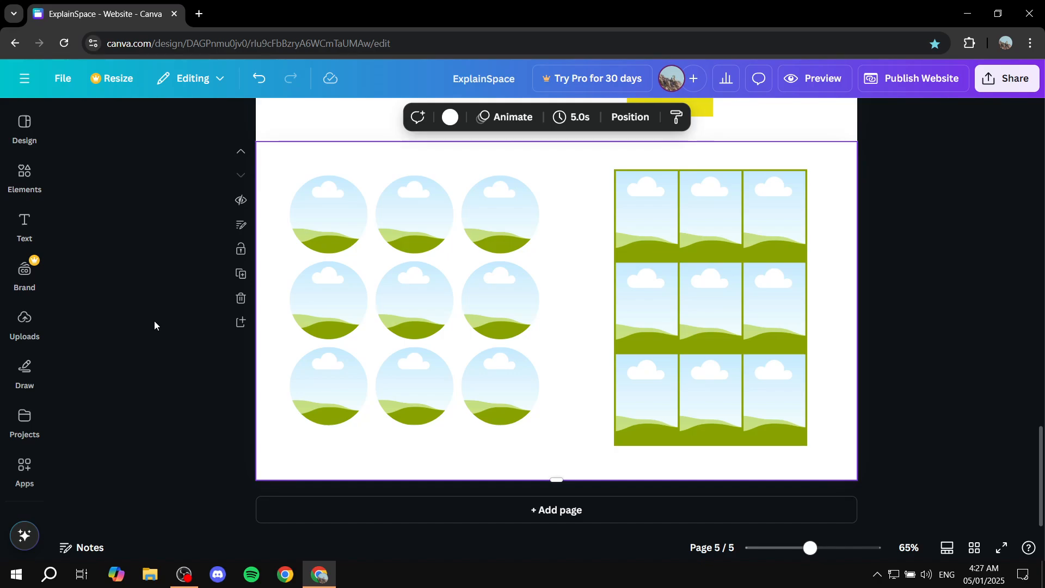
pyautogui.moveTo(141, 318)
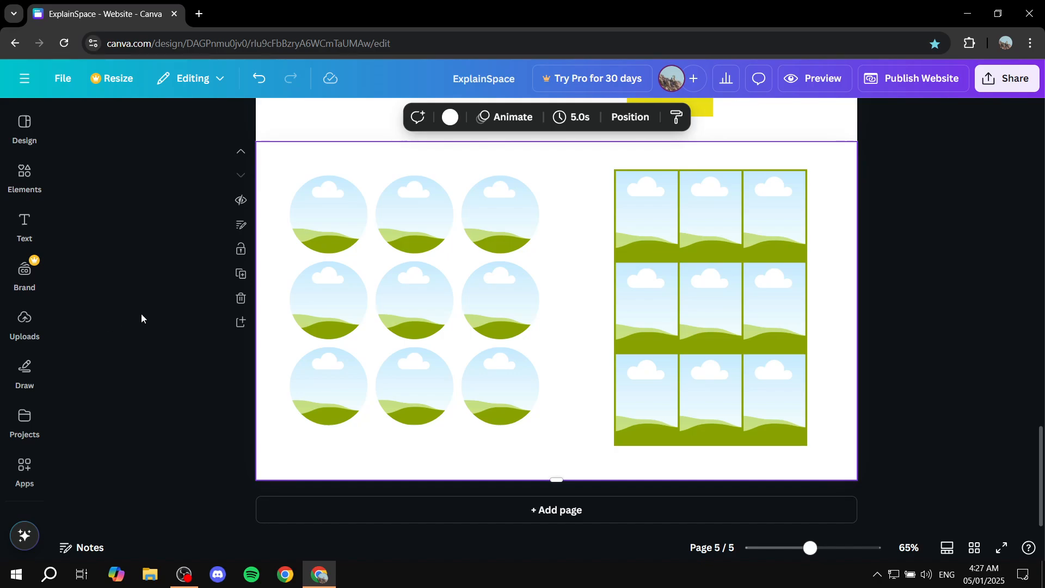
pyautogui.moveTo(85, 314)
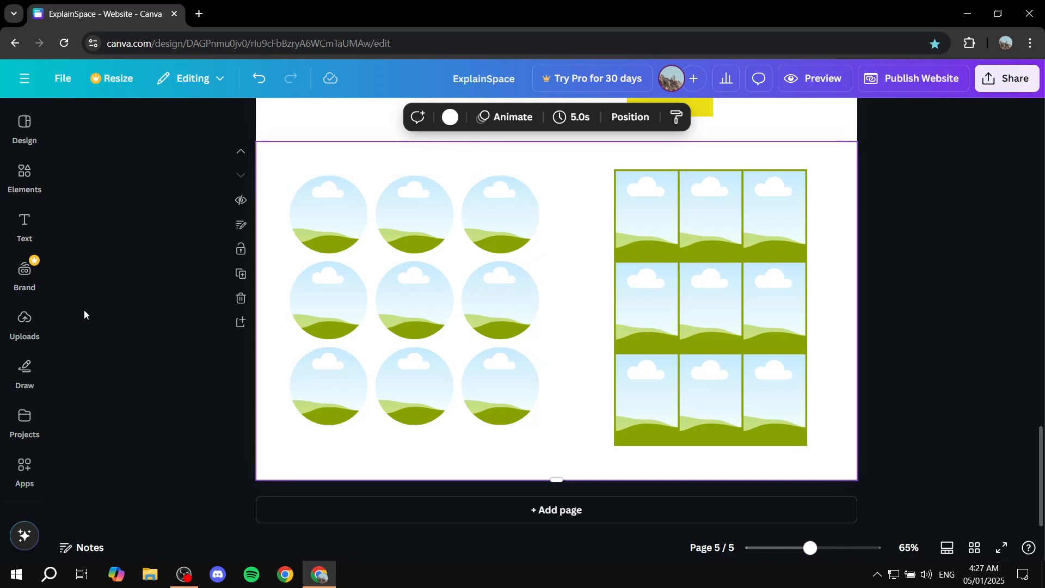
# Step: Upload the purple and other solid colour image files from the computer into Uploads
pyautogui.click(24, 321)
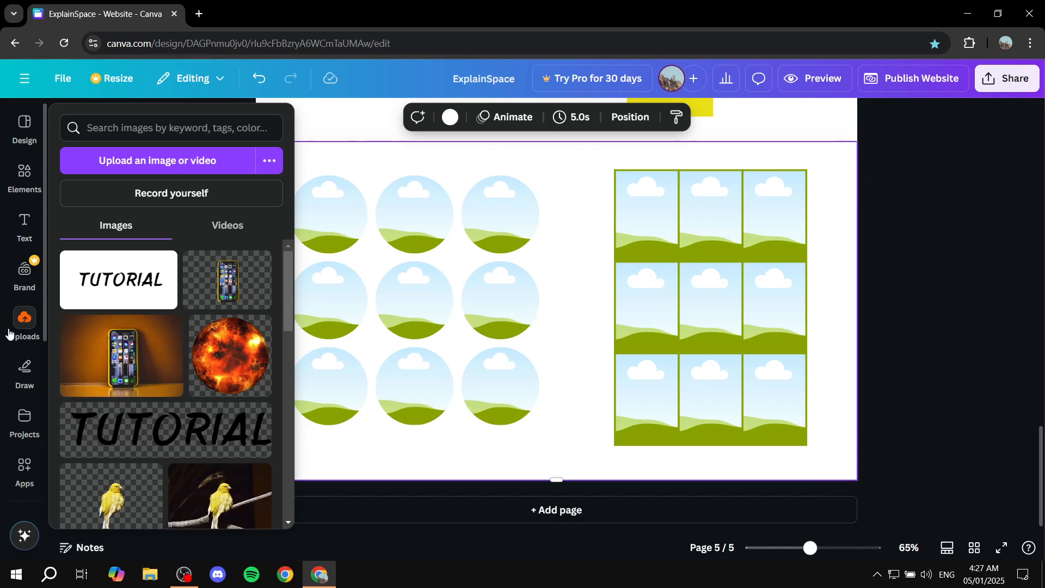
pyautogui.moveTo(157, 160)
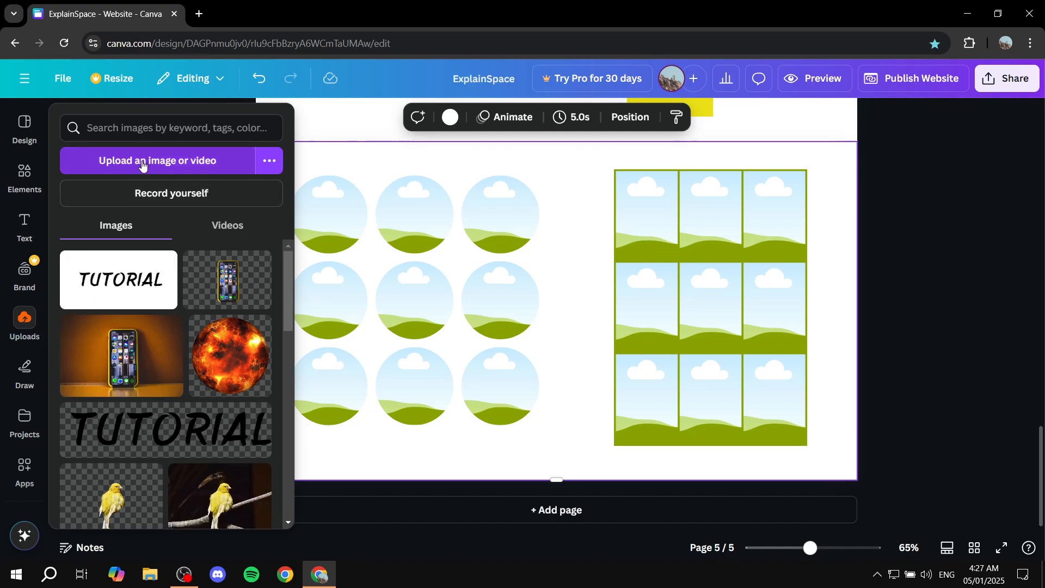
pyautogui.click(157, 160)
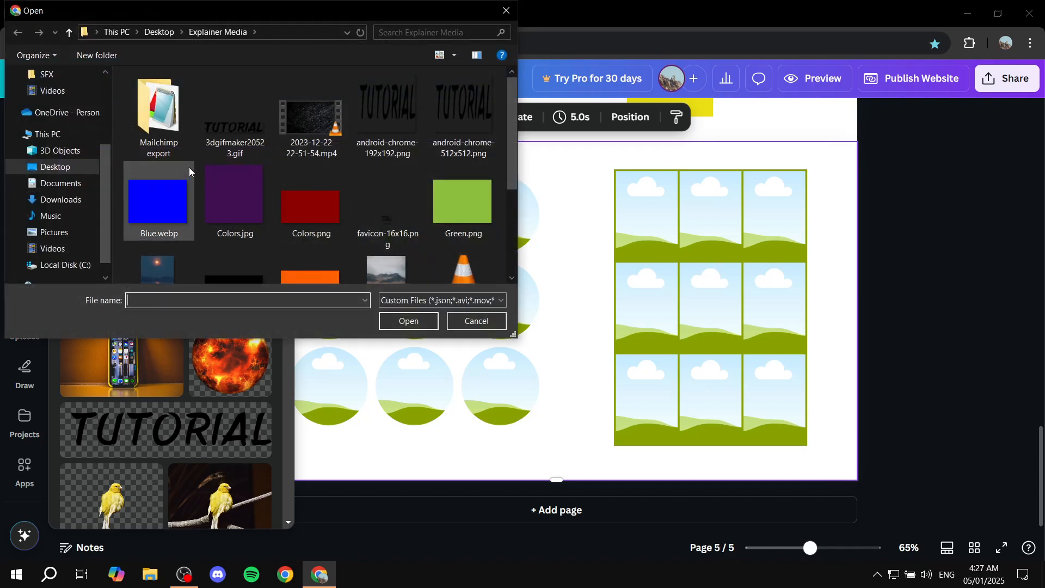
pyautogui.click(310, 203)
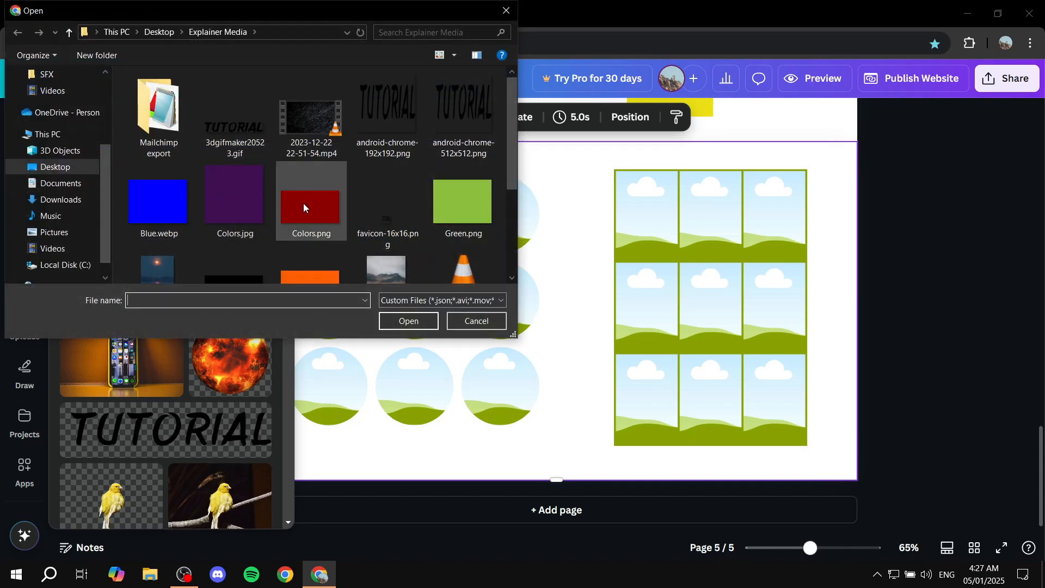
pyautogui.click(476, 321)
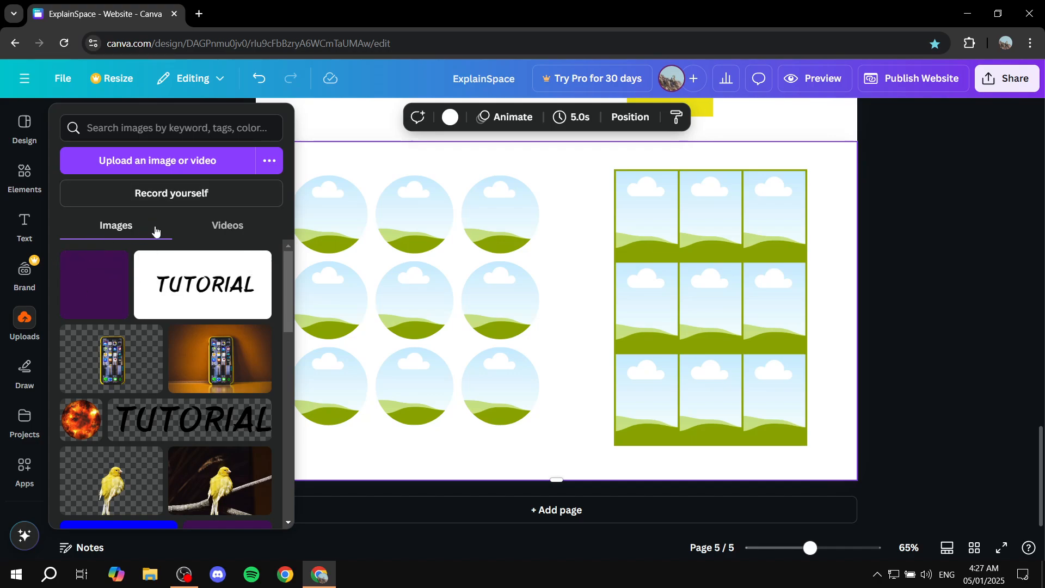
pyautogui.moveTo(98, 297)
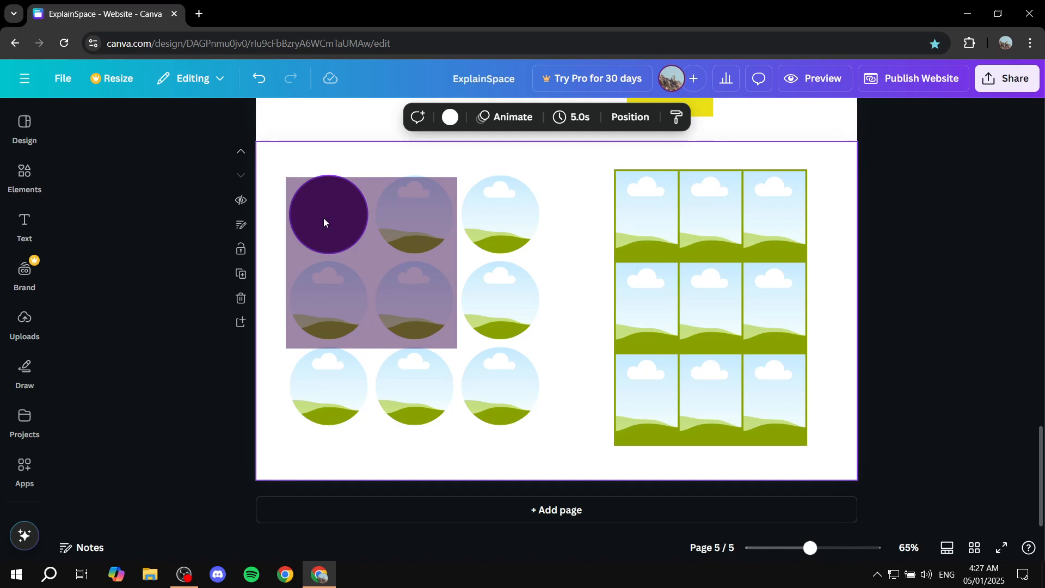
# Step: Reopen Uploads and select a top-row circle frame in the gallery grid
pyautogui.click(24, 324)
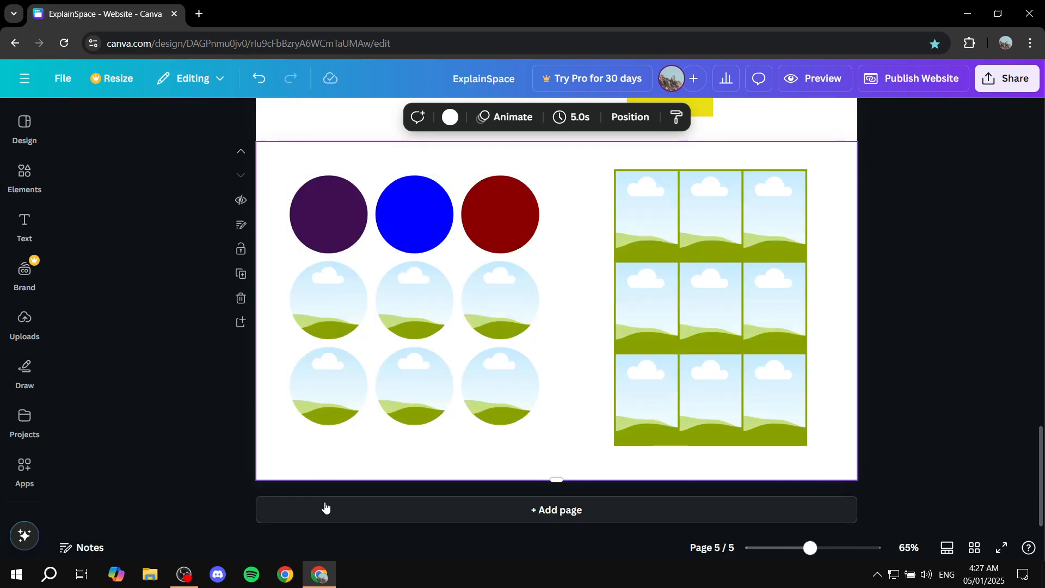
pyautogui.moveTo(187, 298)
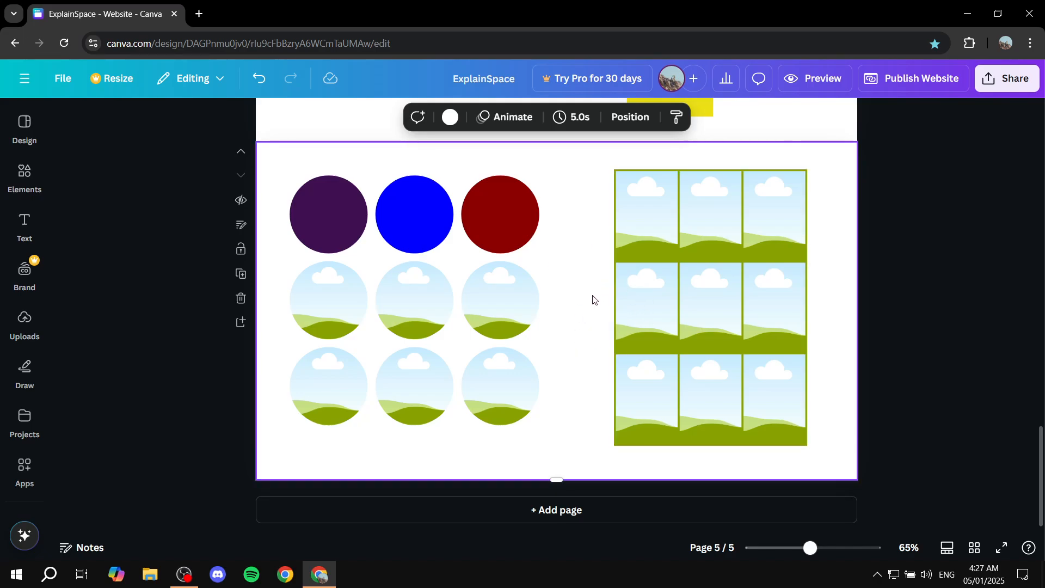
pyautogui.click(499, 299)
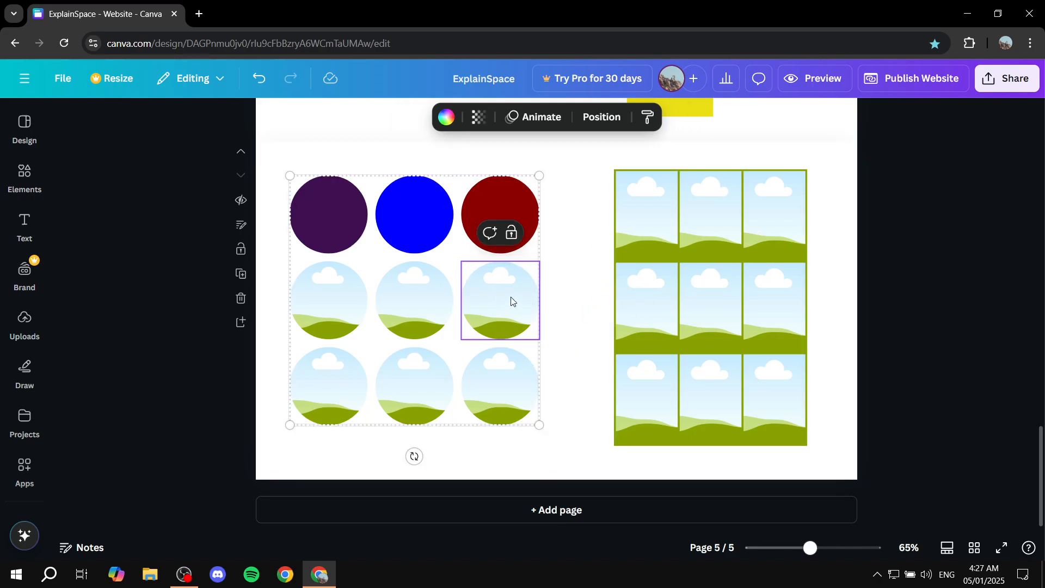
pyautogui.moveTo(503, 332)
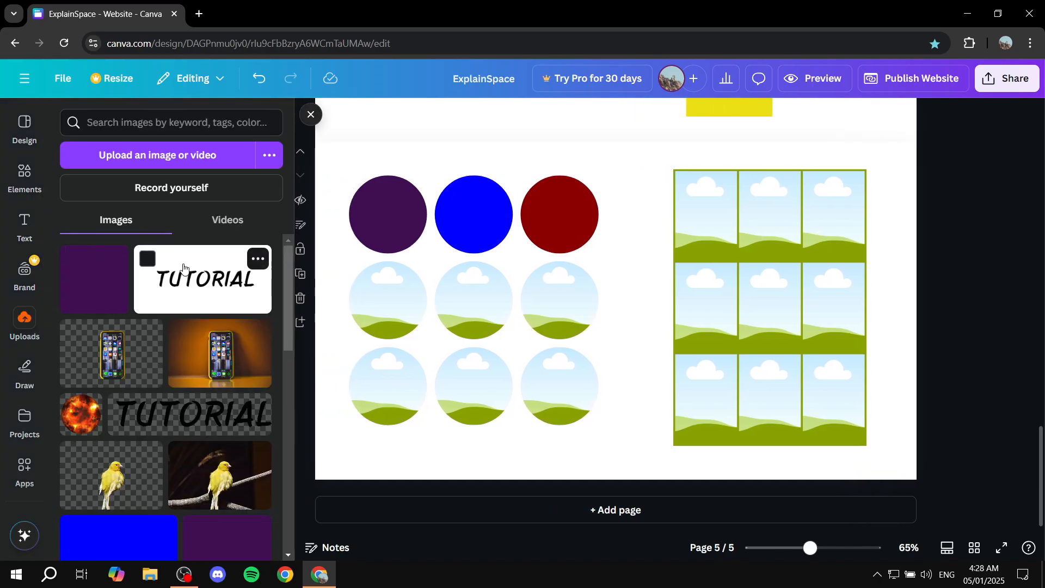
# Step: Place the dark uploaded video into the centre circle frame, then scroll down the page
pyautogui.click(226, 220)
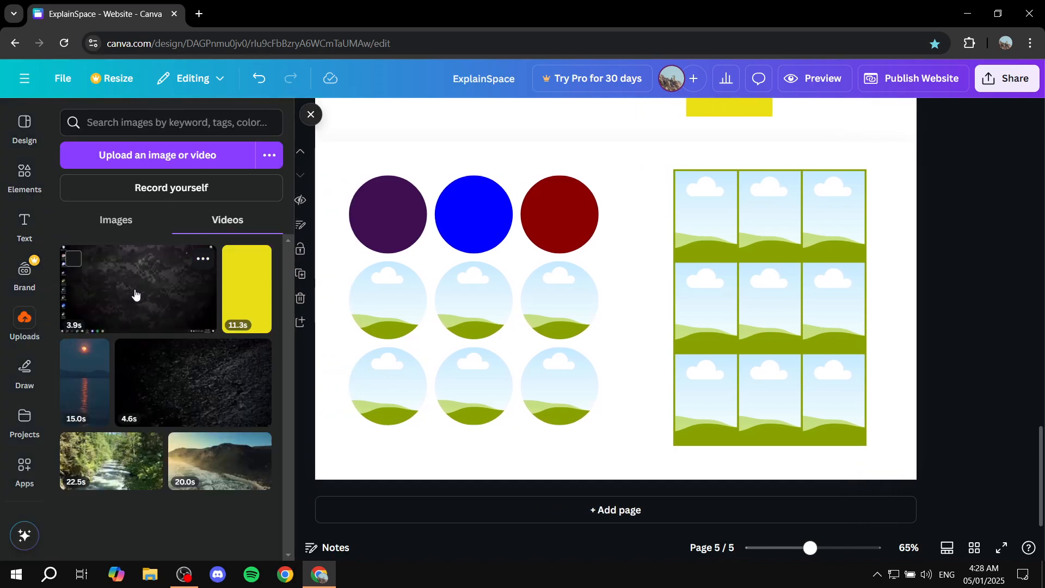
pyautogui.moveTo(137, 287); pyautogui.dragTo(473, 300)
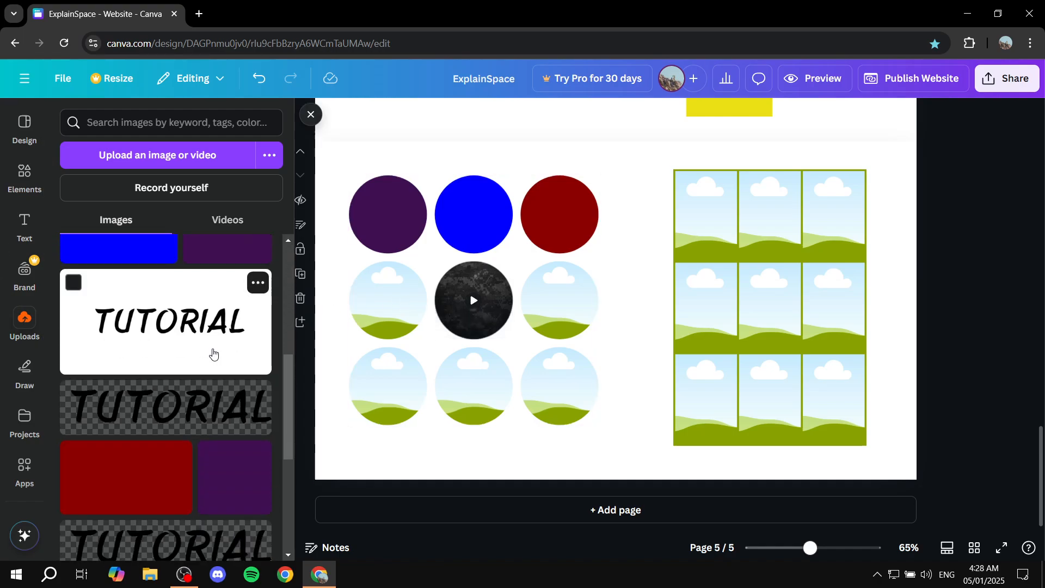
pyautogui.scroll(-3)
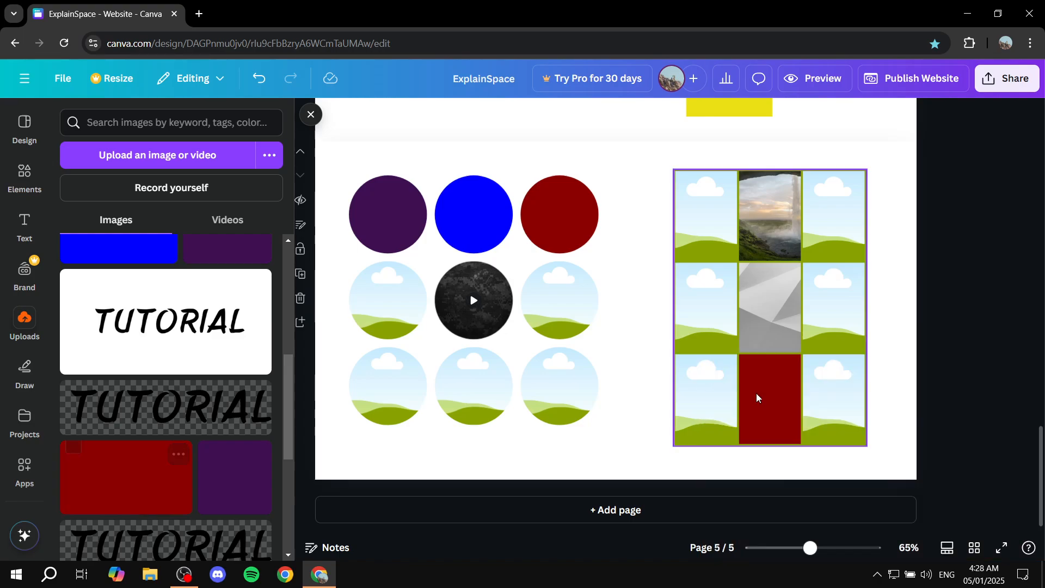
pyautogui.scroll(-3)
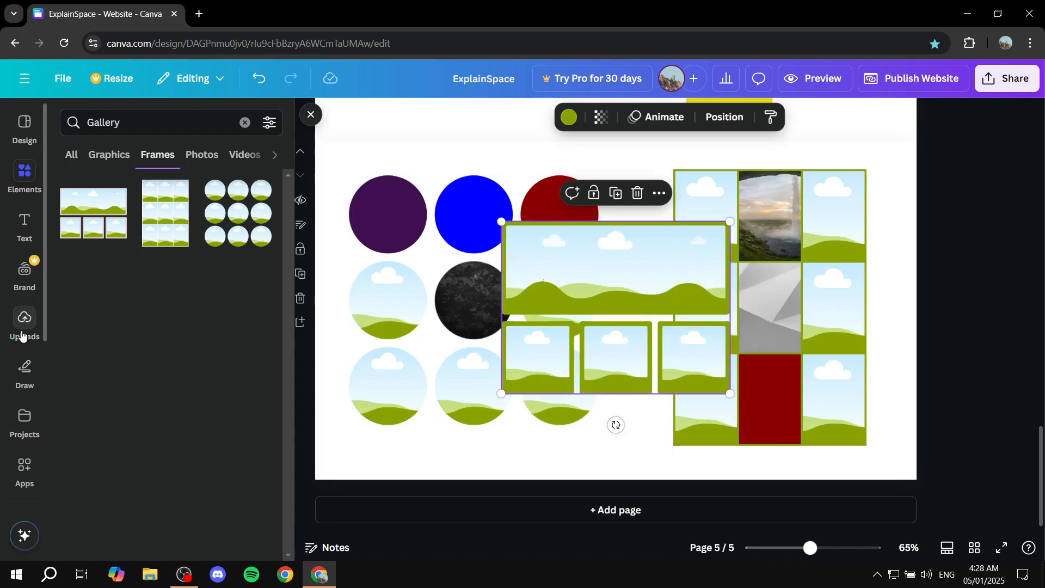
# Step: Bring back the uploaded images library and scroll down
pyautogui.click(23, 323)
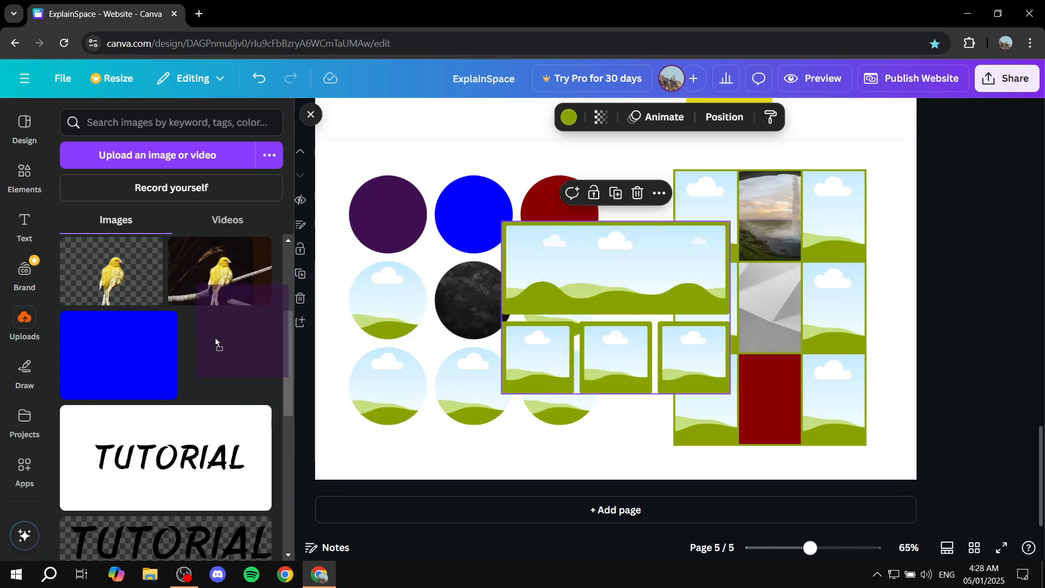
pyautogui.scroll(-3)
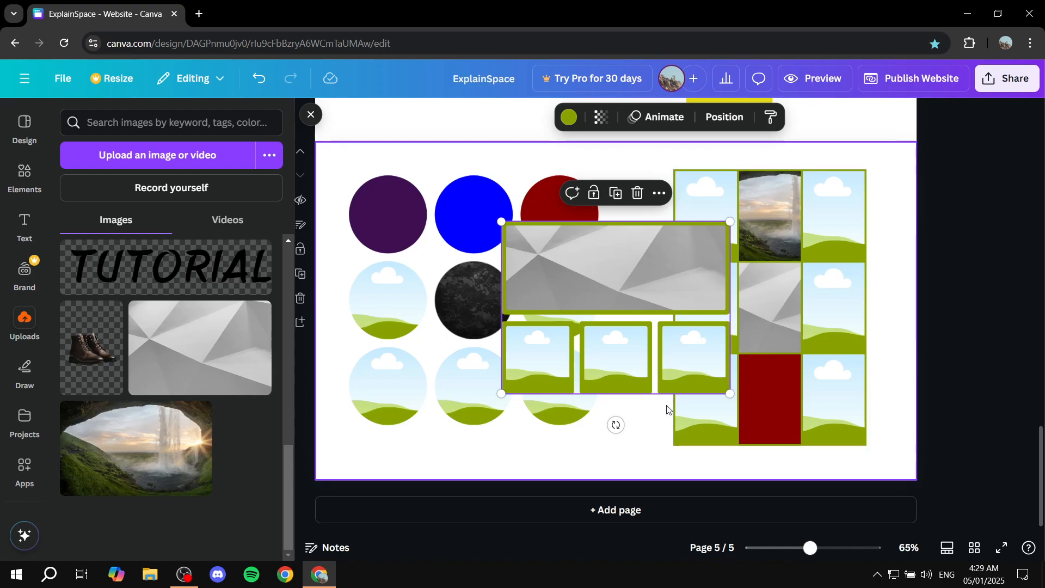
pyautogui.moveTo(638, 321)
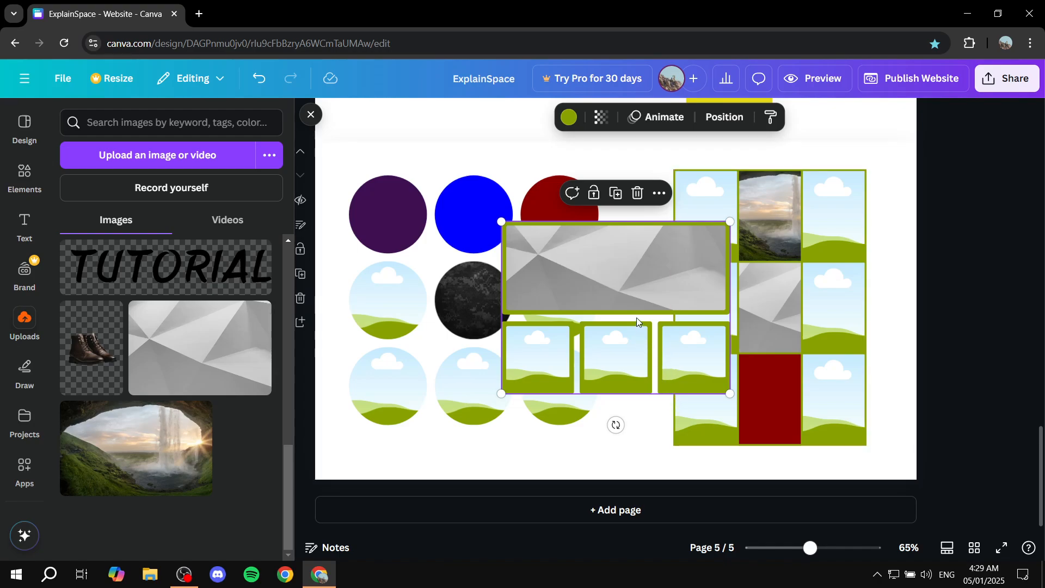